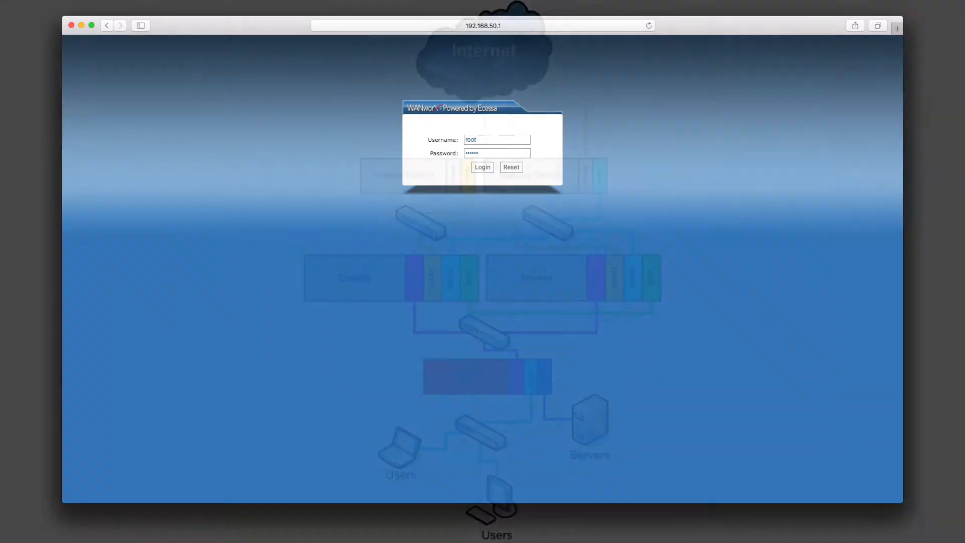
Step: Log in to the EDGE as root to reach the main status dashboard
left_click(482, 167)
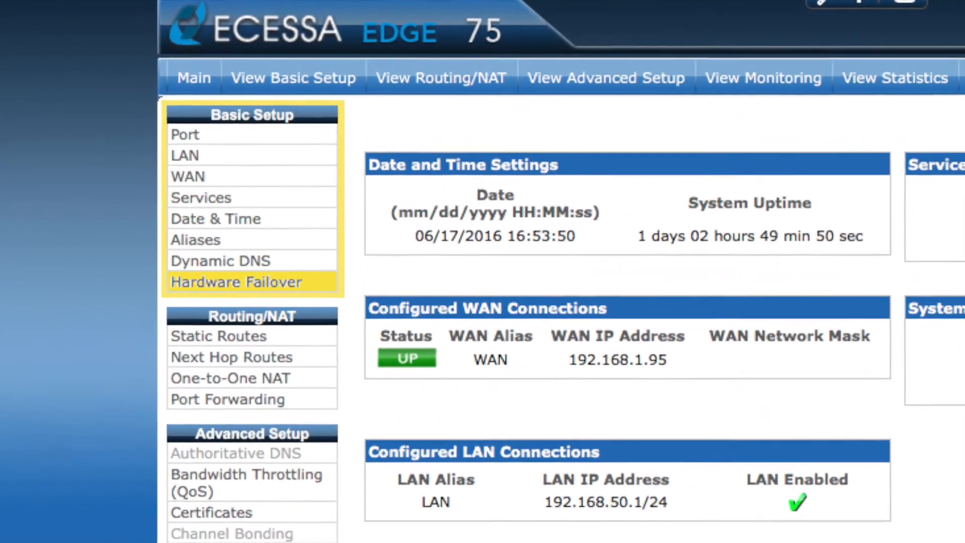
Step: Go to Basic Setup > Hardware Failover, where this EDGE is set as Primary
left_click(237, 282)
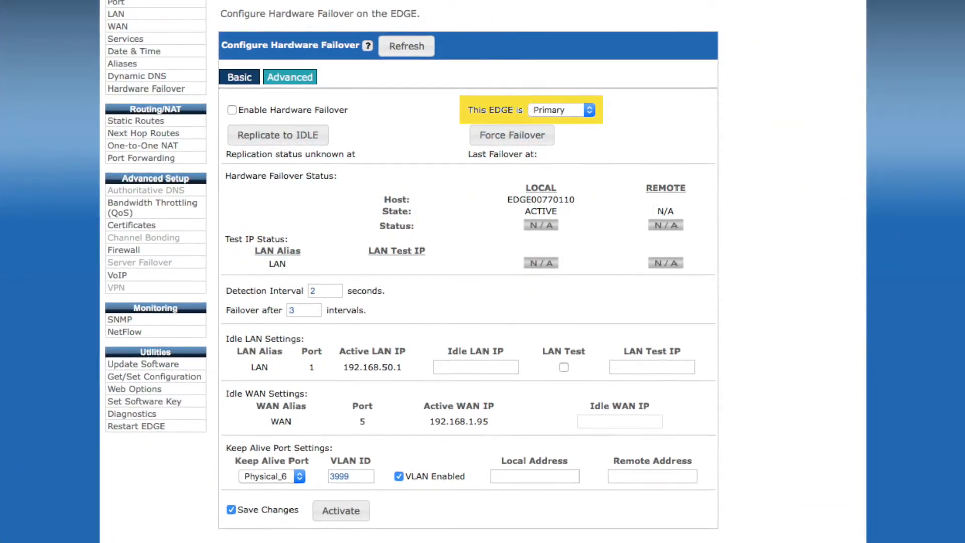
scroll("down", 3)
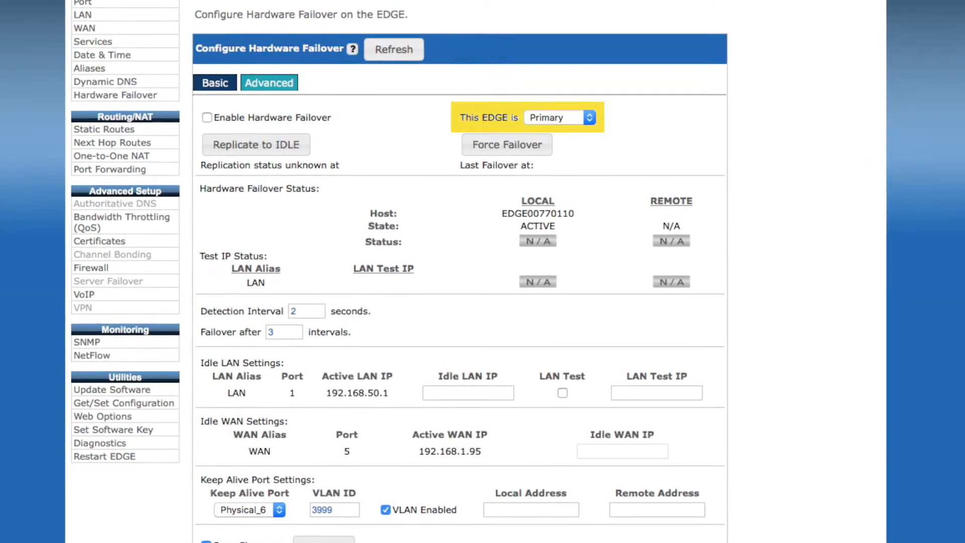
scroll("down", 3)
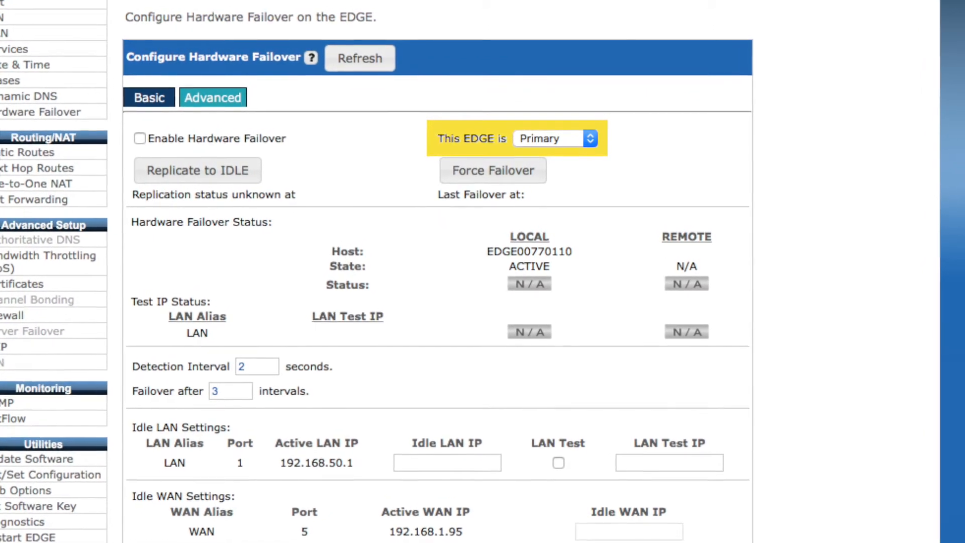
scroll("down", 3)
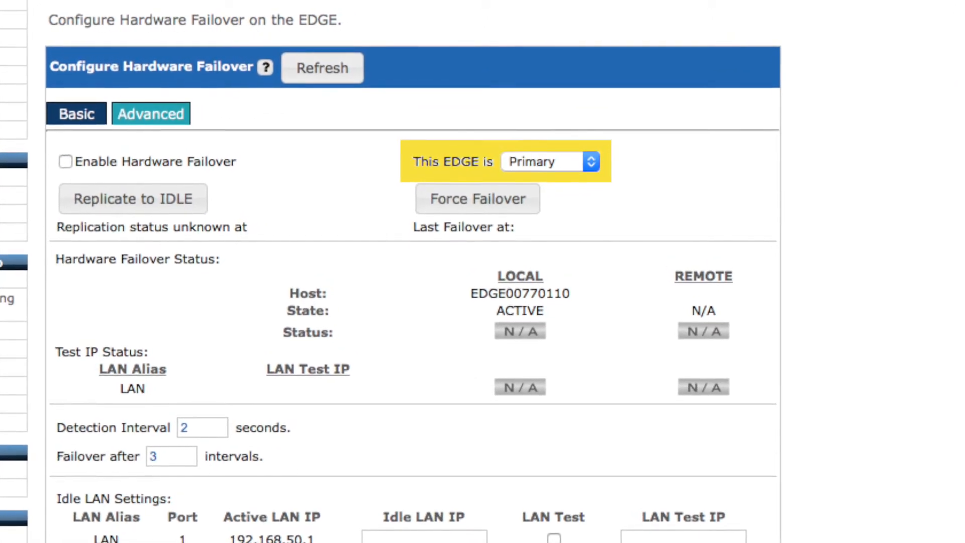
scroll("down", 3)
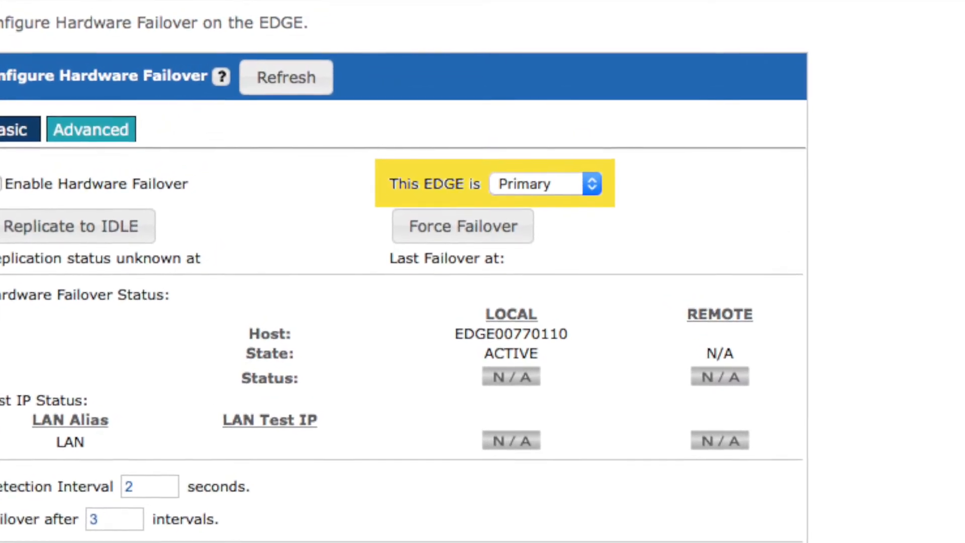
scroll("down", 3)
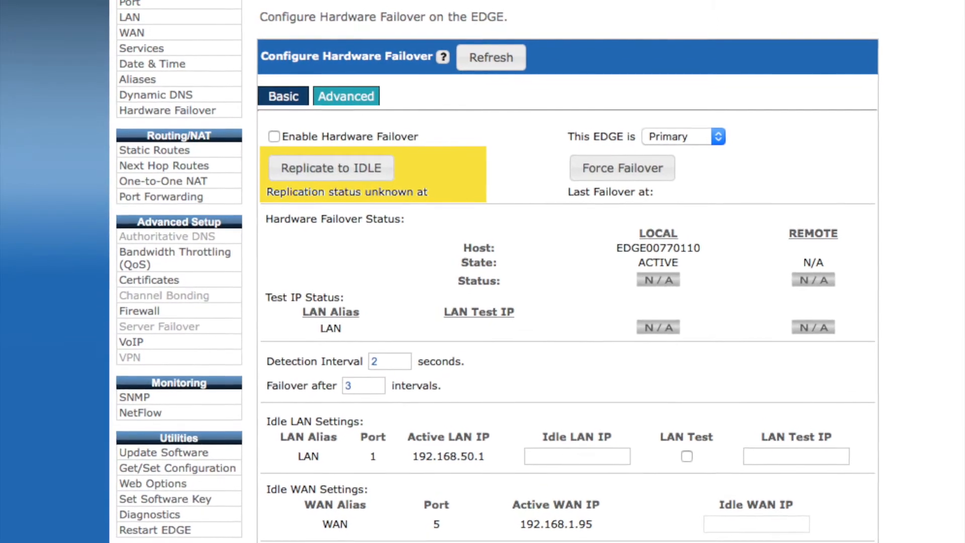
scroll("down", 3)
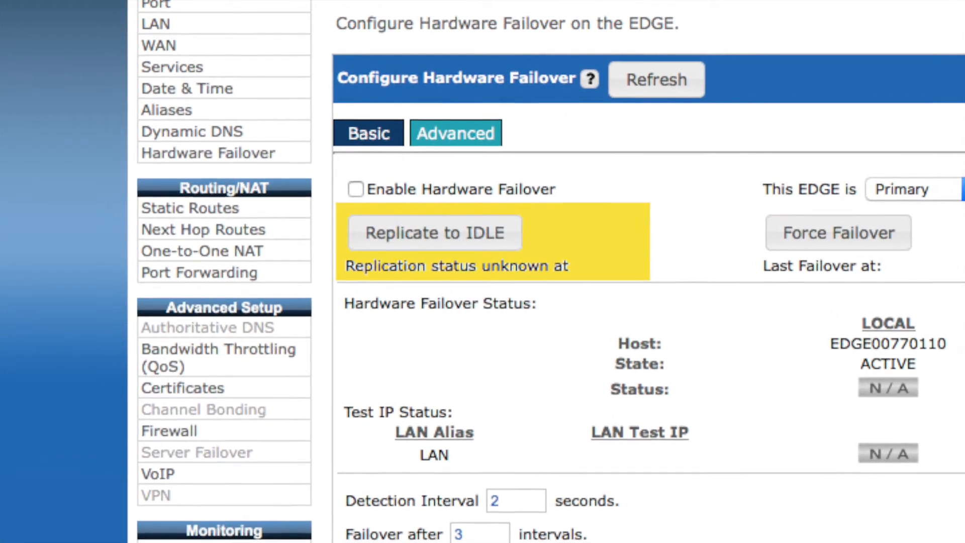
scroll("down", 3)
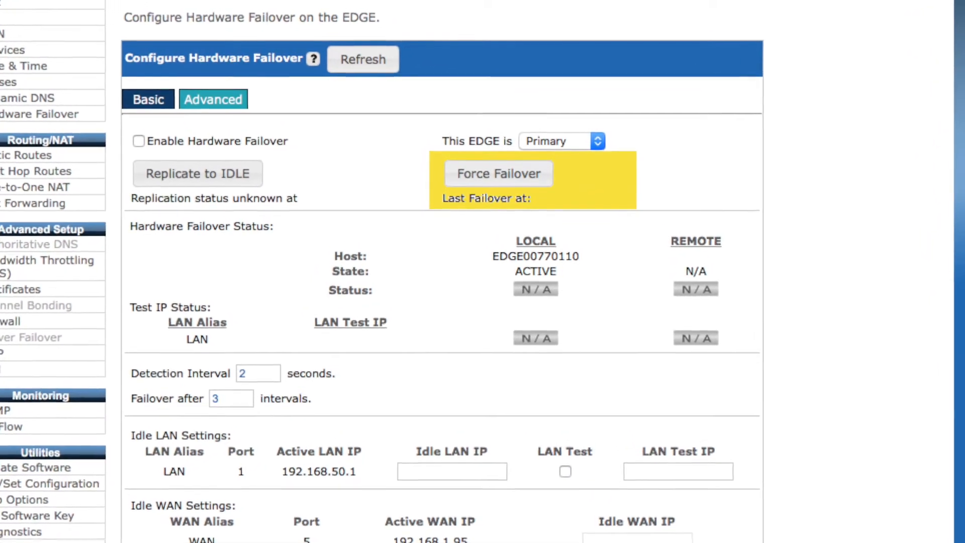
scroll("down", 3)
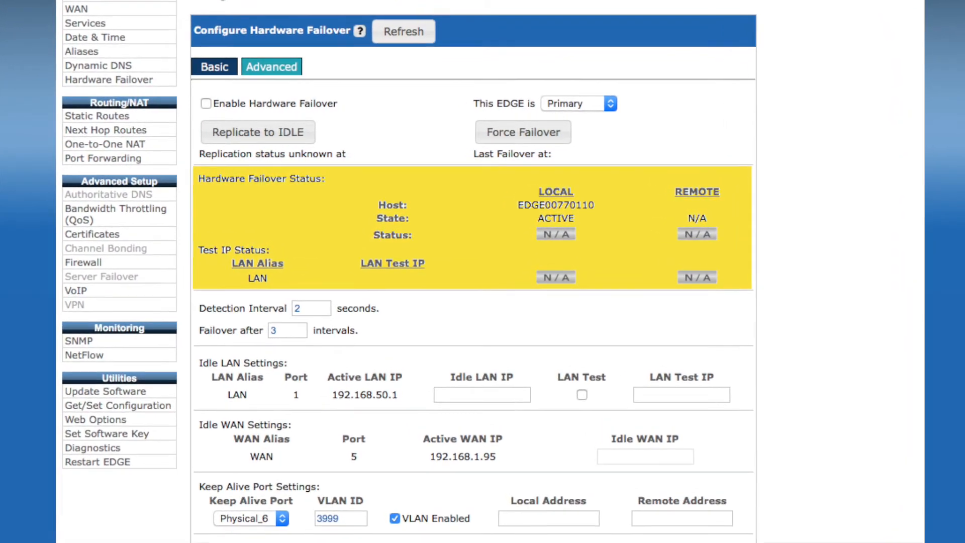
scroll("down", 3)
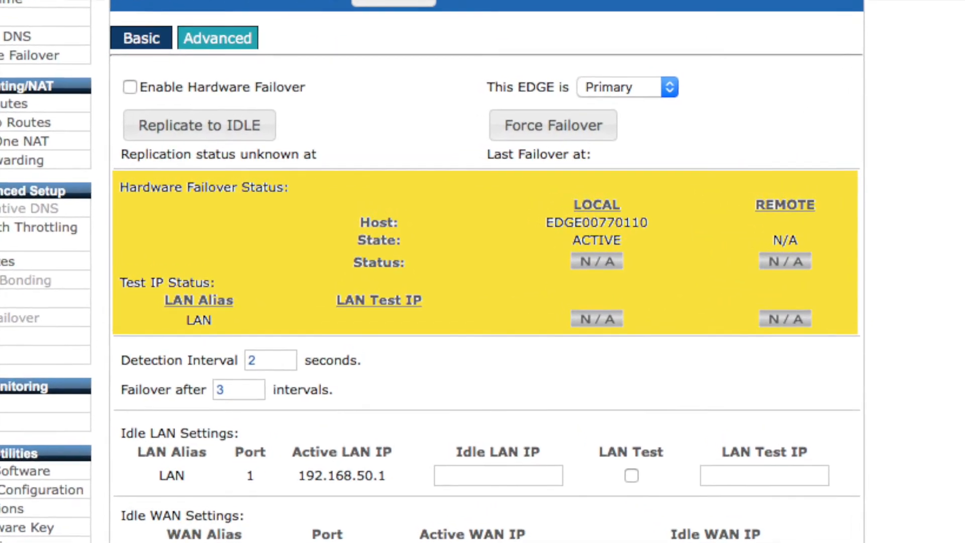
scroll("down", 3)
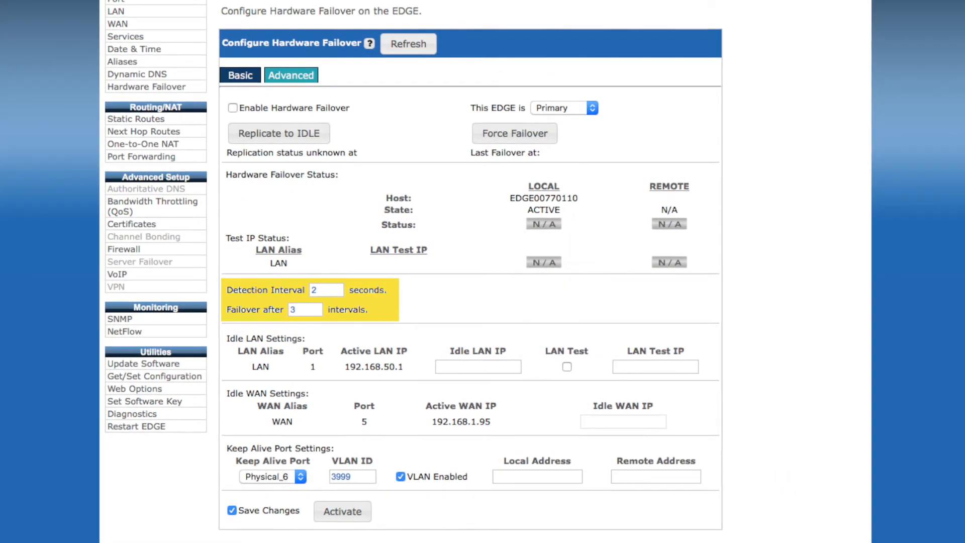
scroll("down", 3)
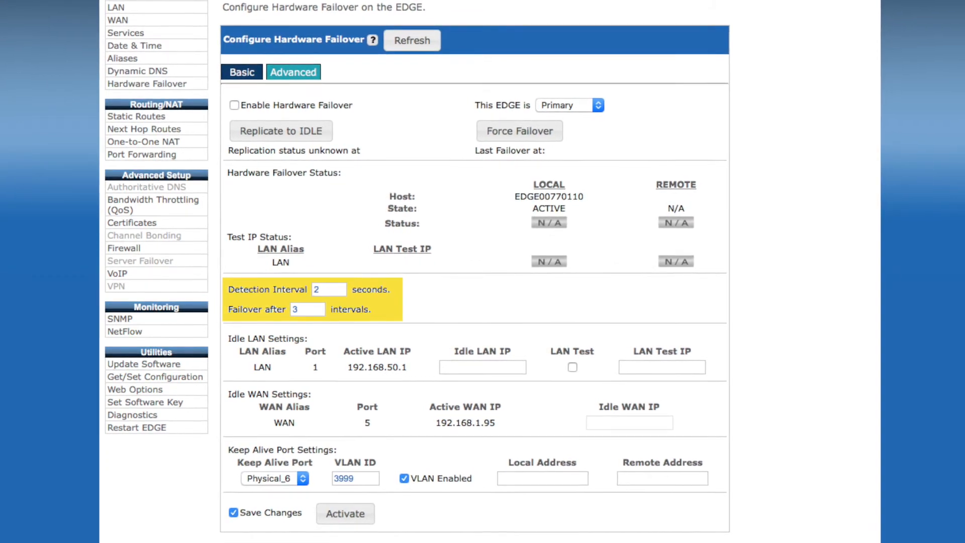
scroll("down", 3)
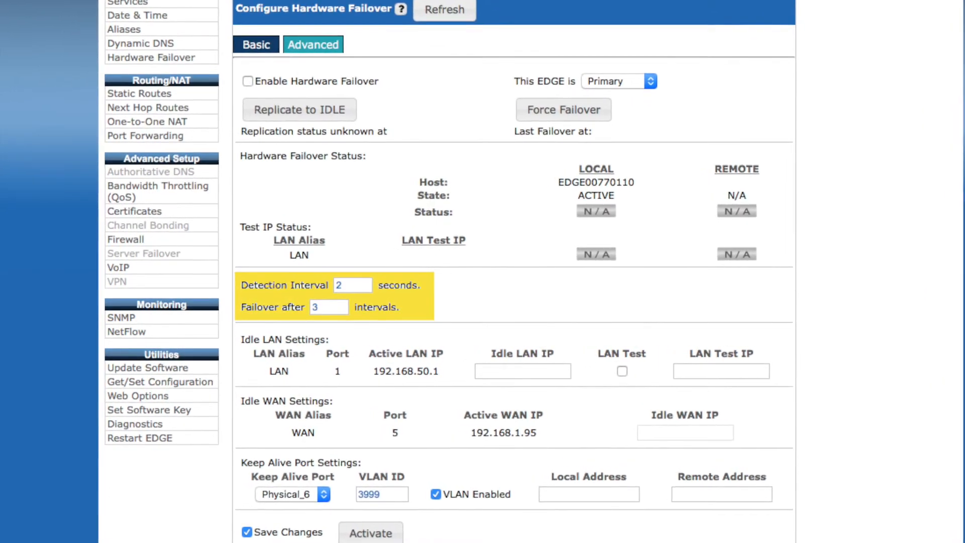
scroll("down", 3)
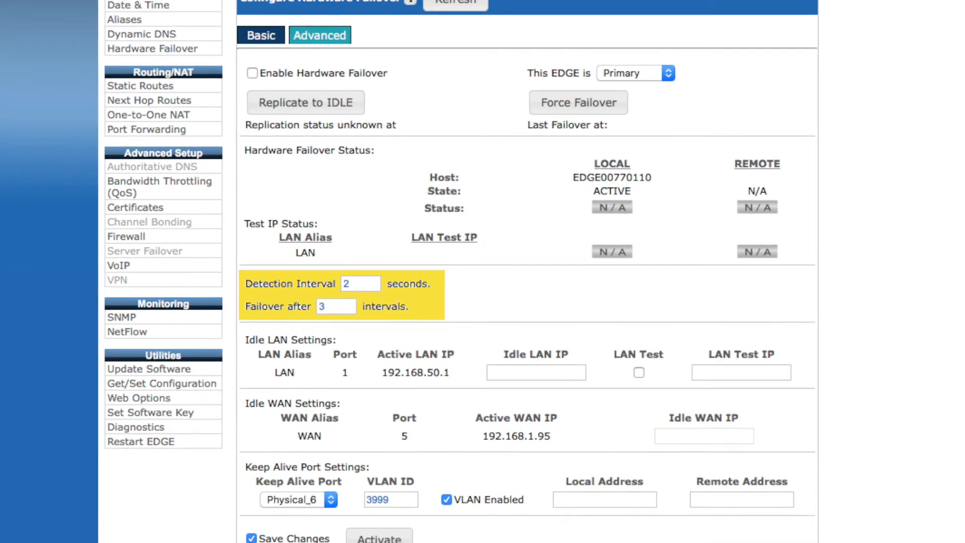
scroll("down", 3)
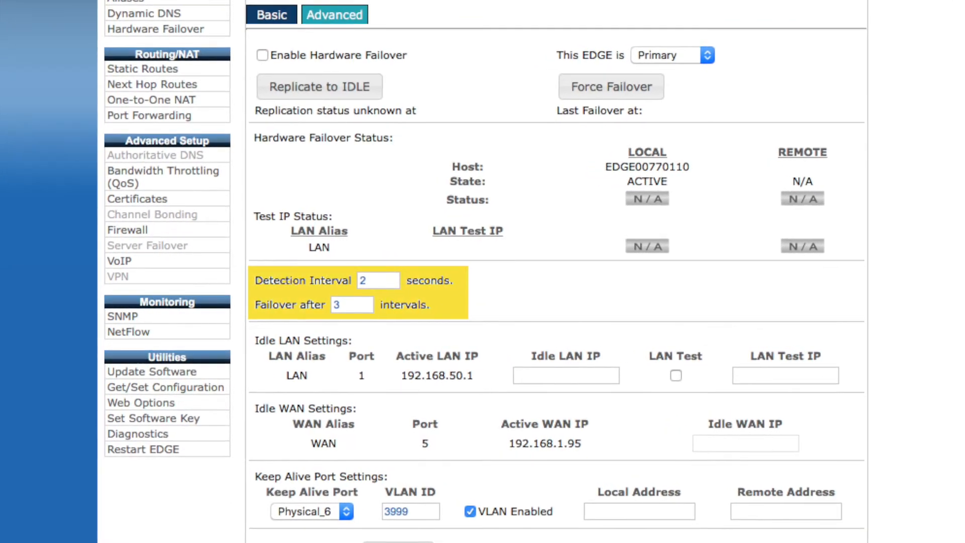
scroll("down", 3)
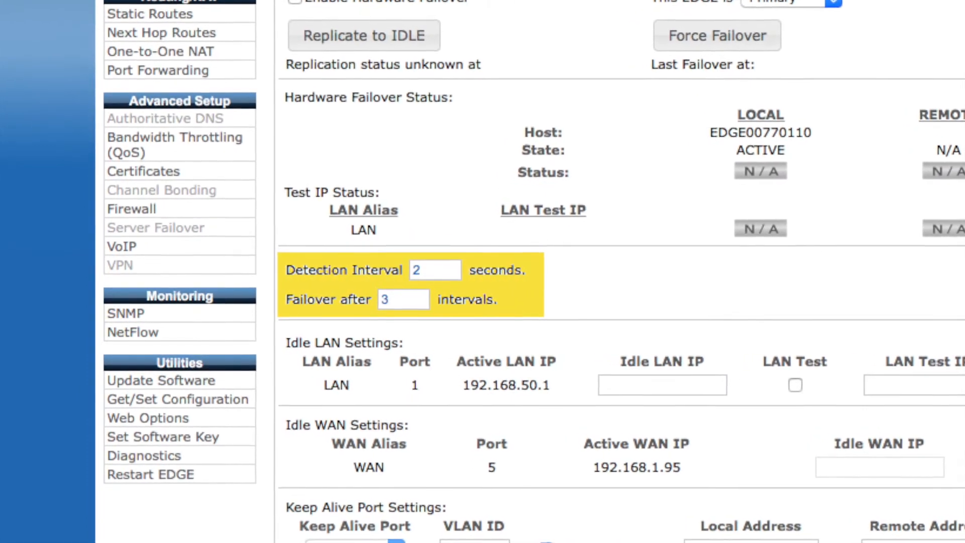
scroll("down", 3)
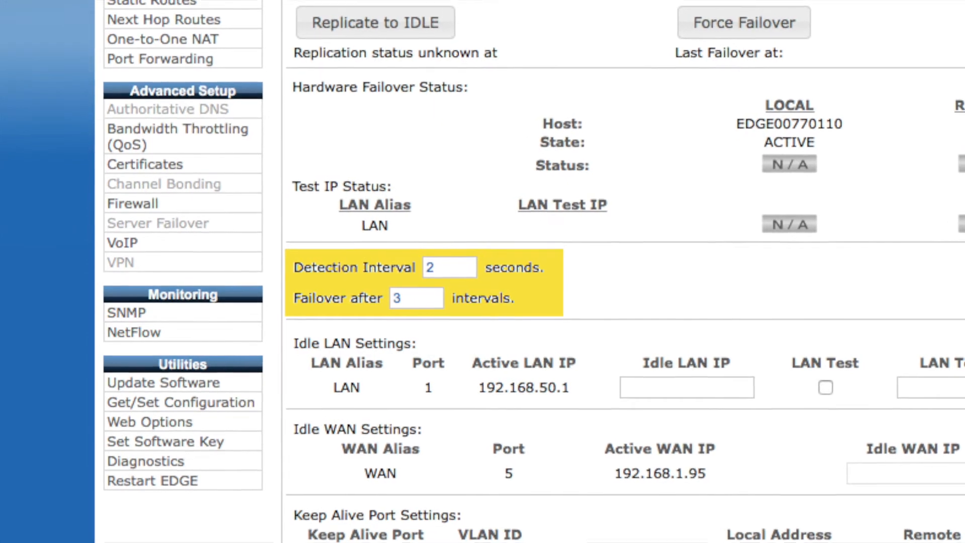
scroll("down", 3)
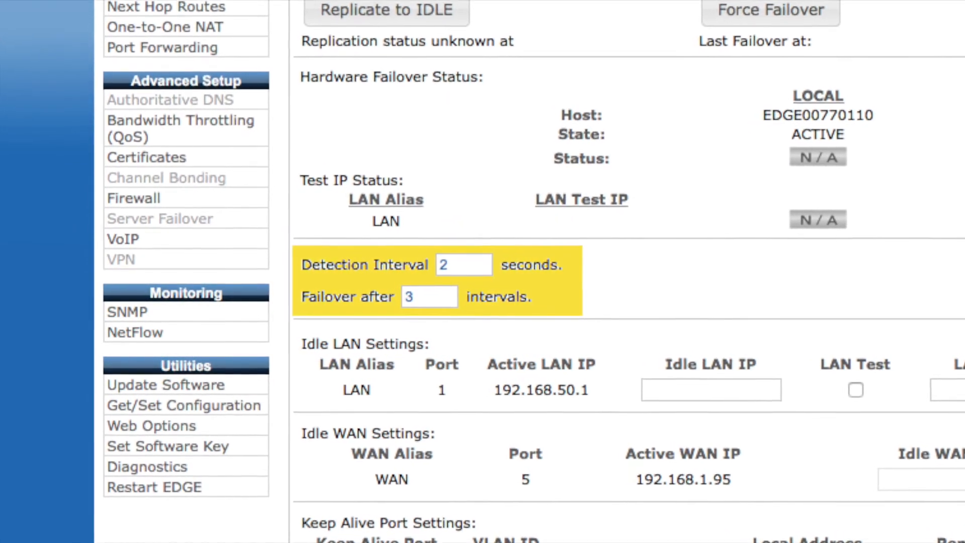
scroll("down", 3)
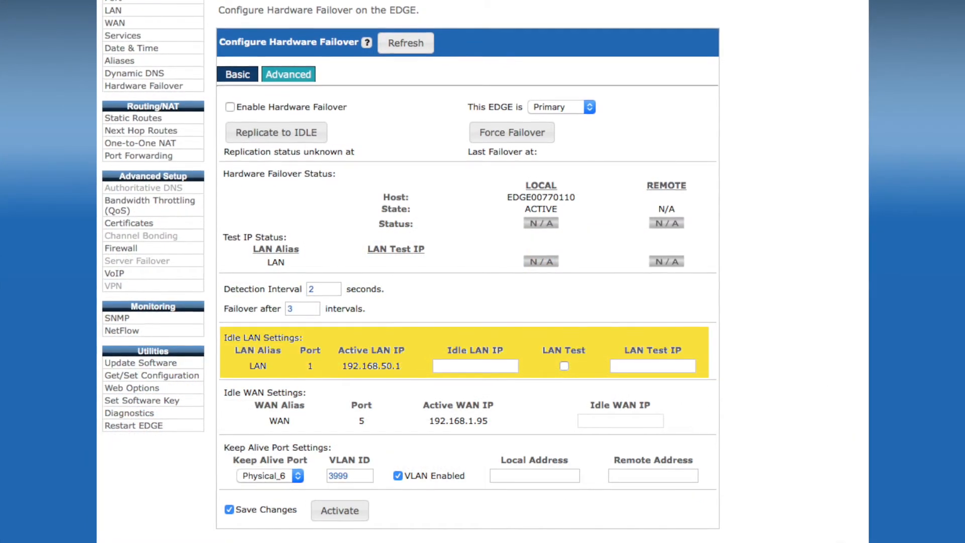
scroll("down", 3)
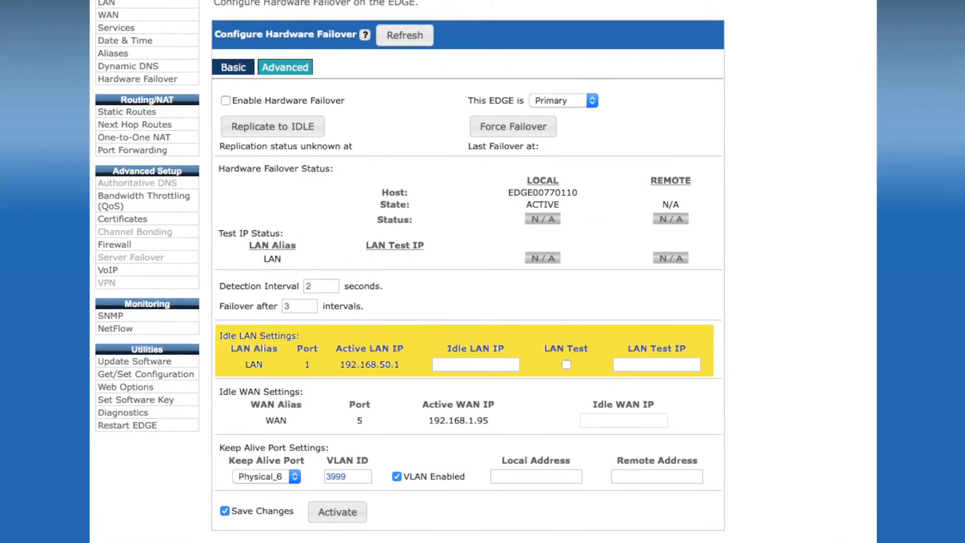
scroll("down", 3)
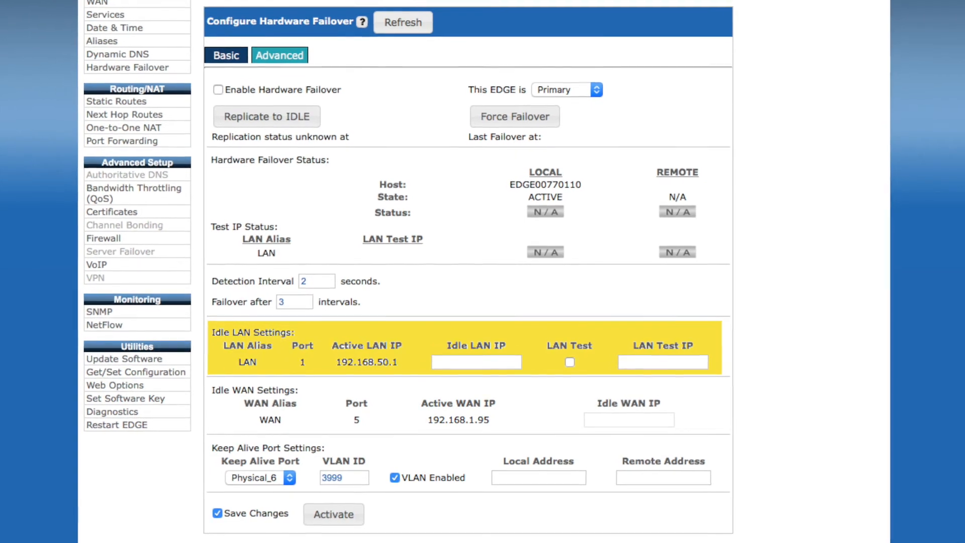
scroll("down", 3)
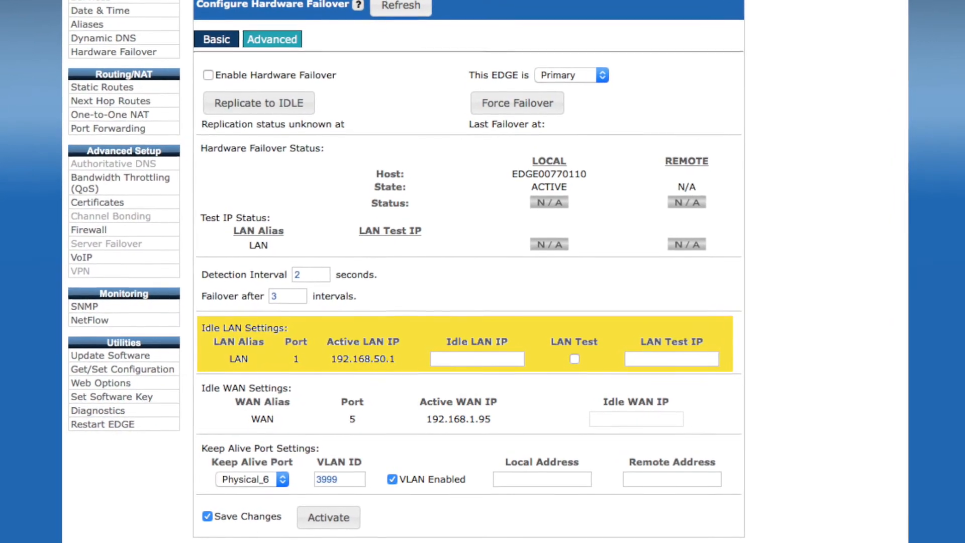
scroll("down", 3)
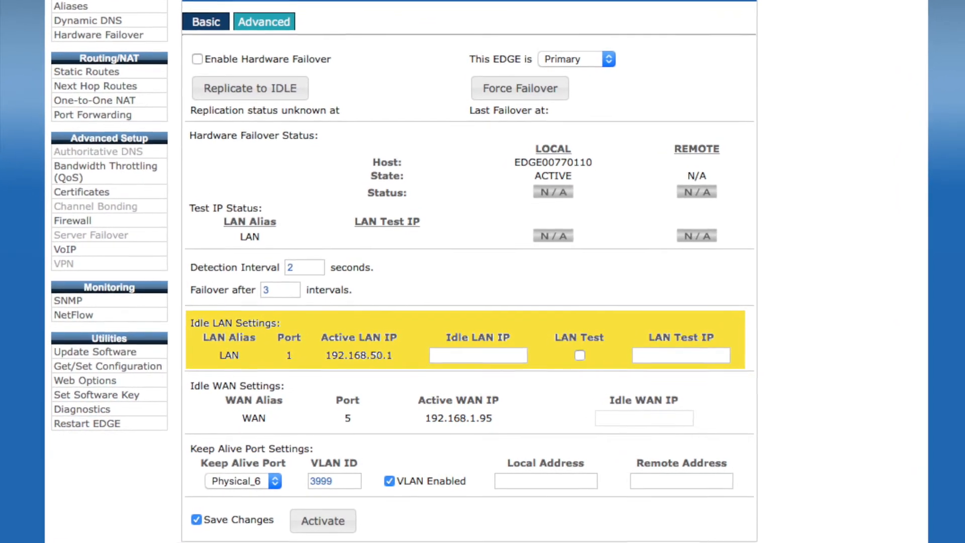
scroll("down", 3)
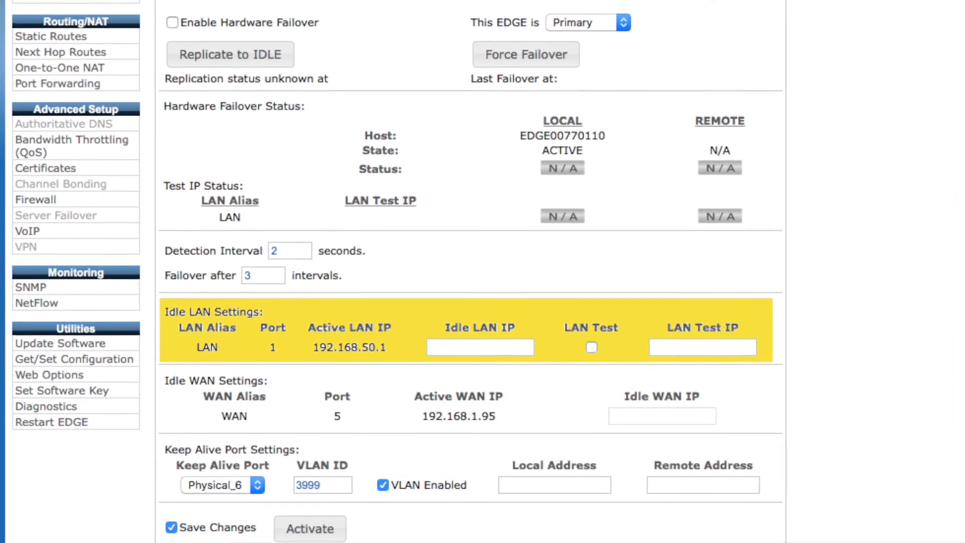
scroll("down", 3)
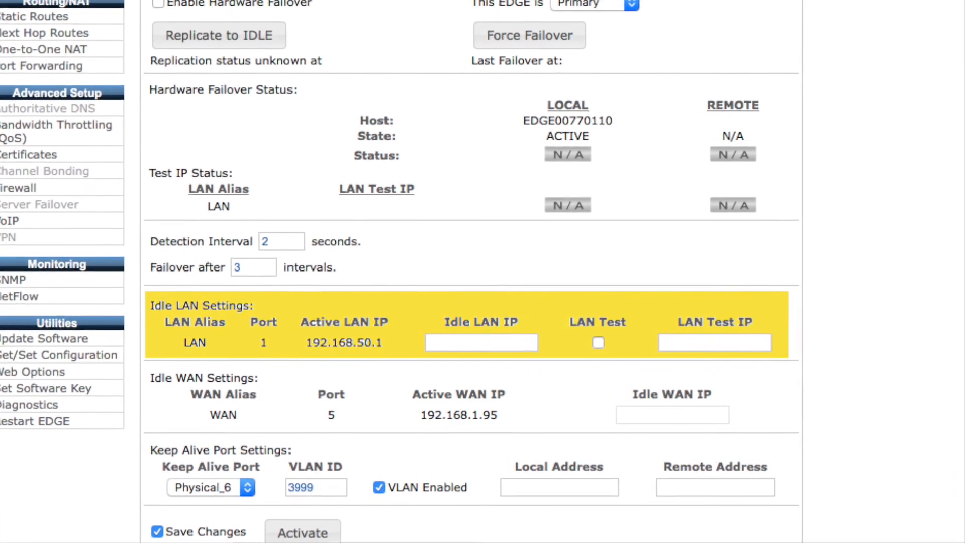
scroll("down", 3)
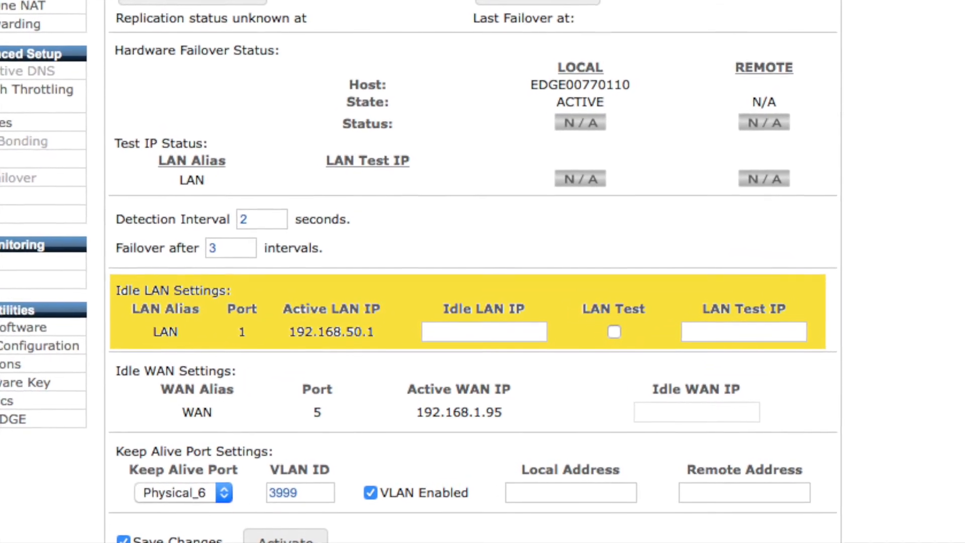
scroll("down", 3)
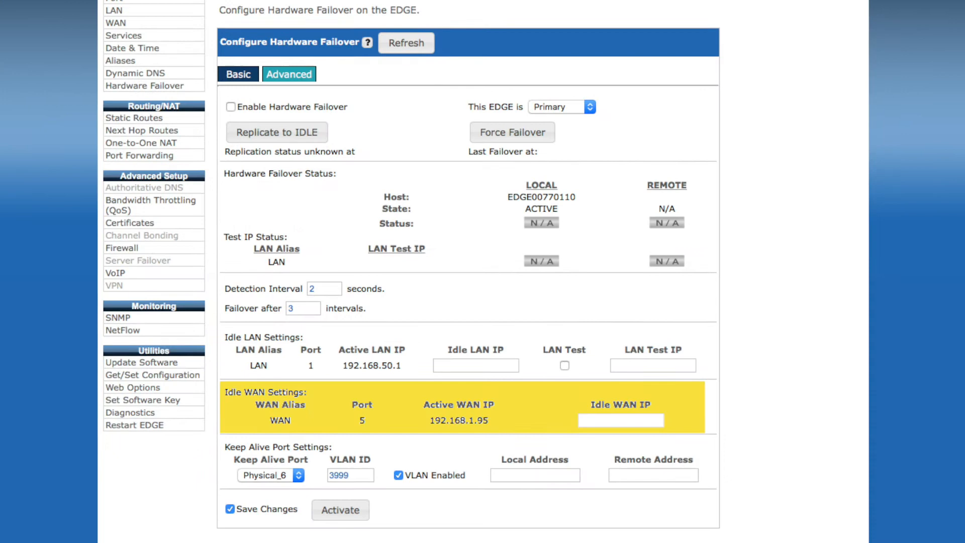
scroll("down", 3)
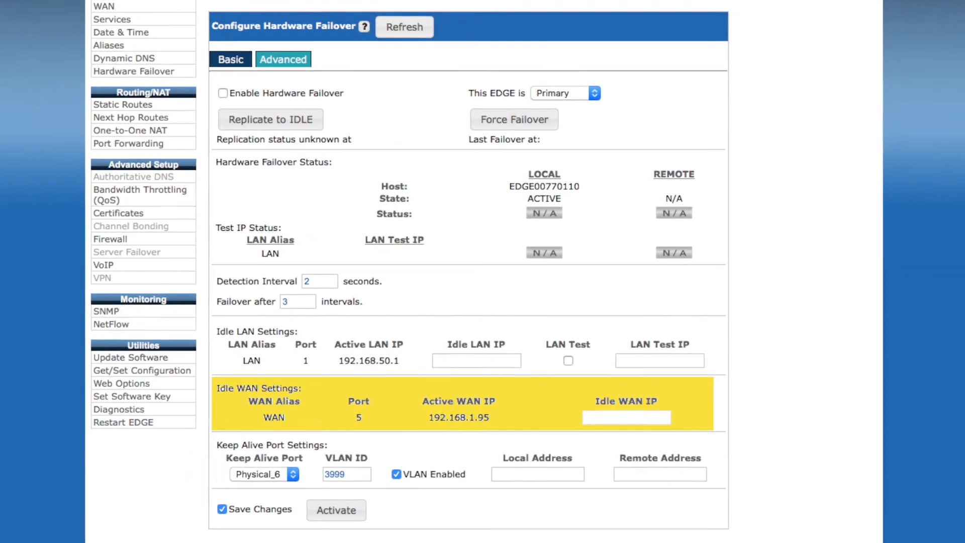
scroll("down", 3)
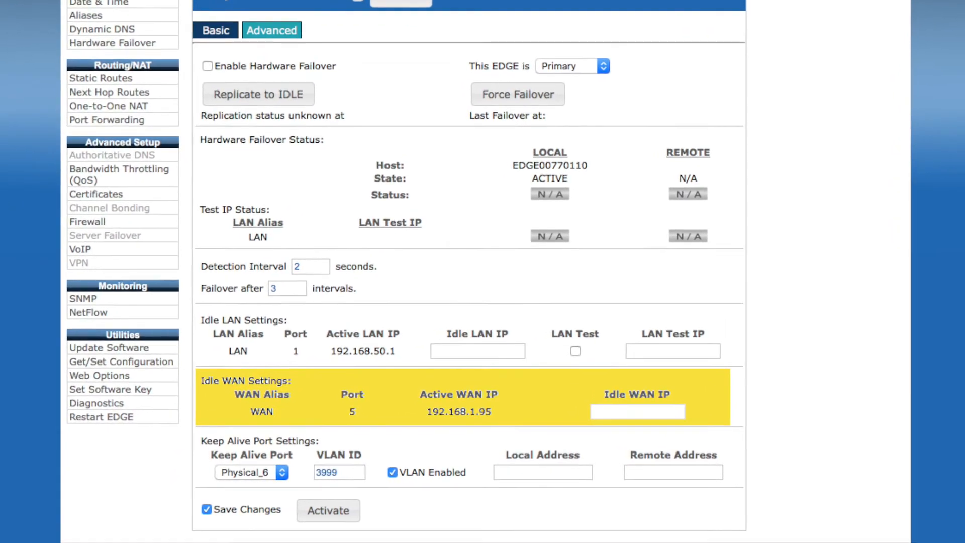
scroll("down", 3)
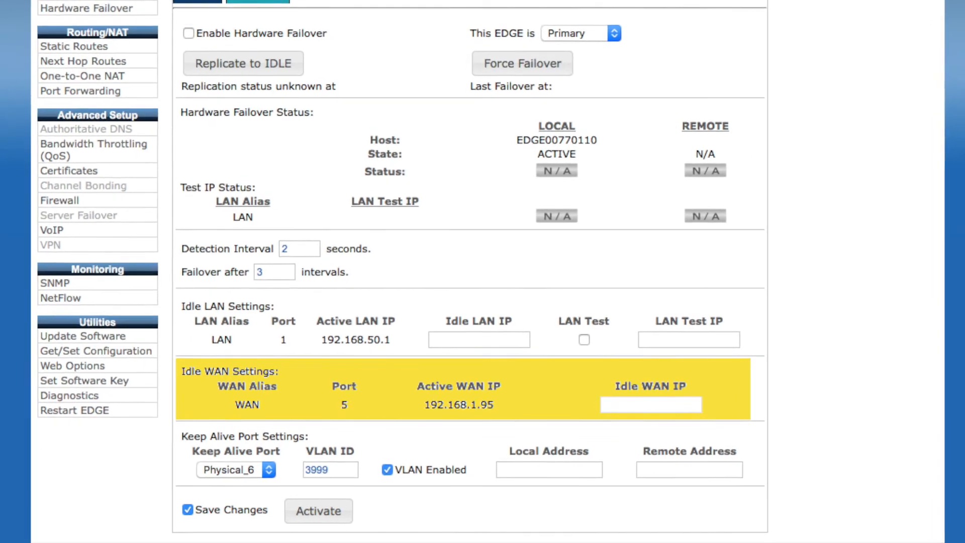
scroll("down", 3)
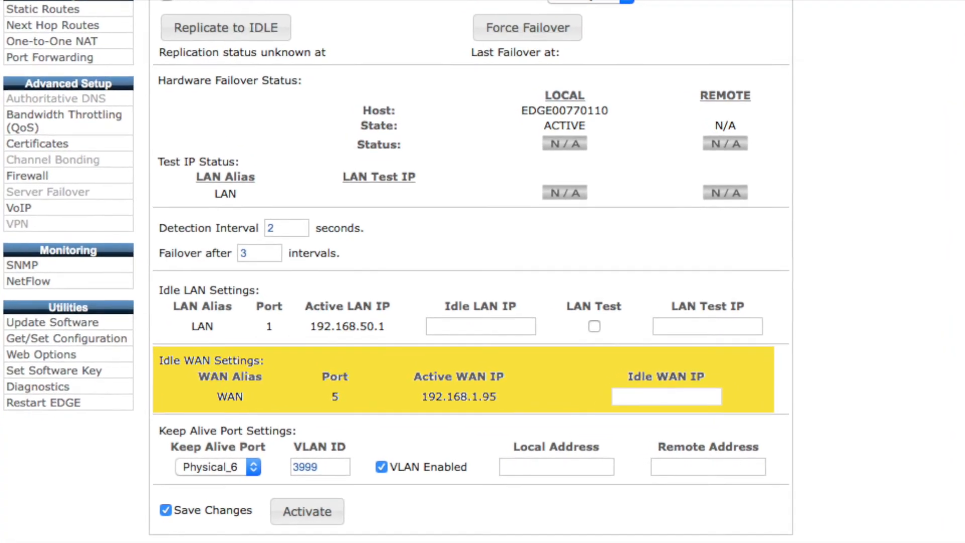
scroll("down", 3)
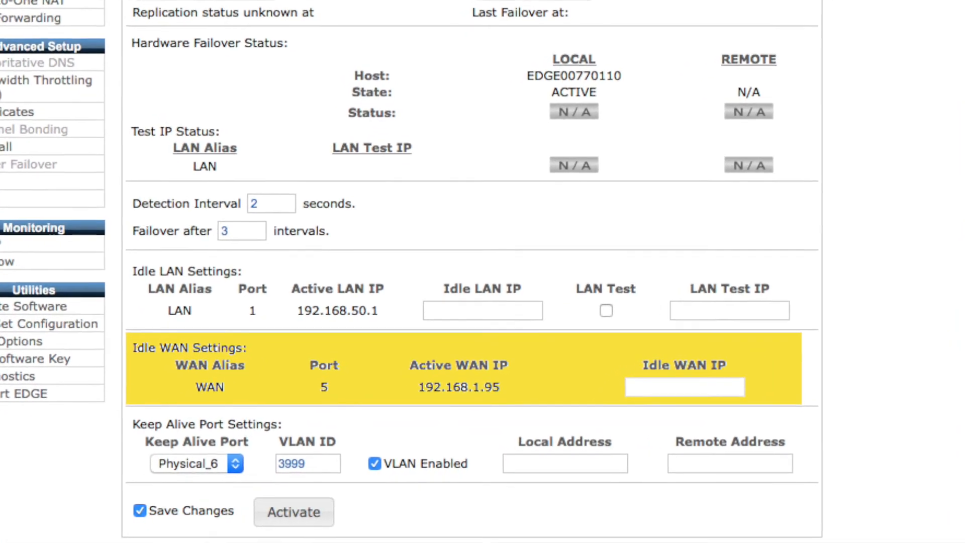
scroll("down", 3)
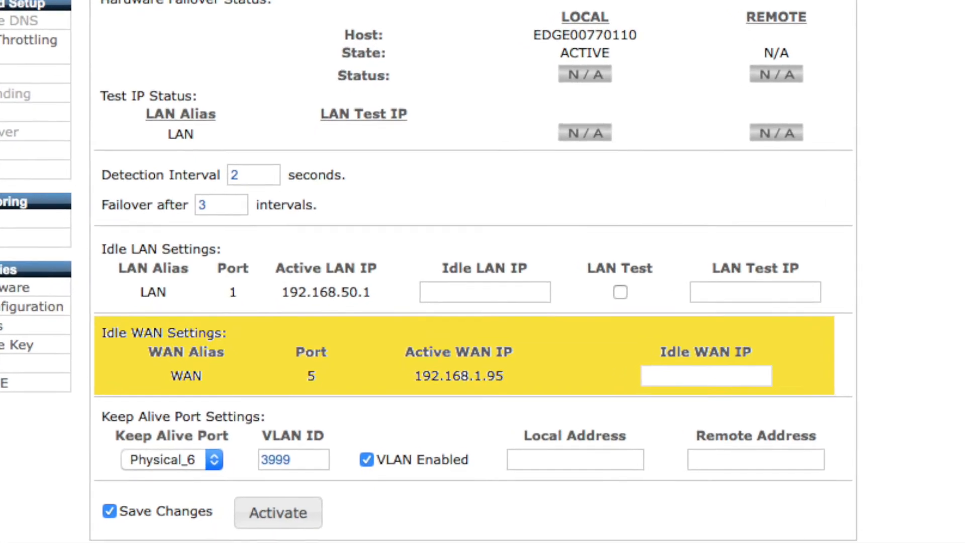
scroll("down", 3)
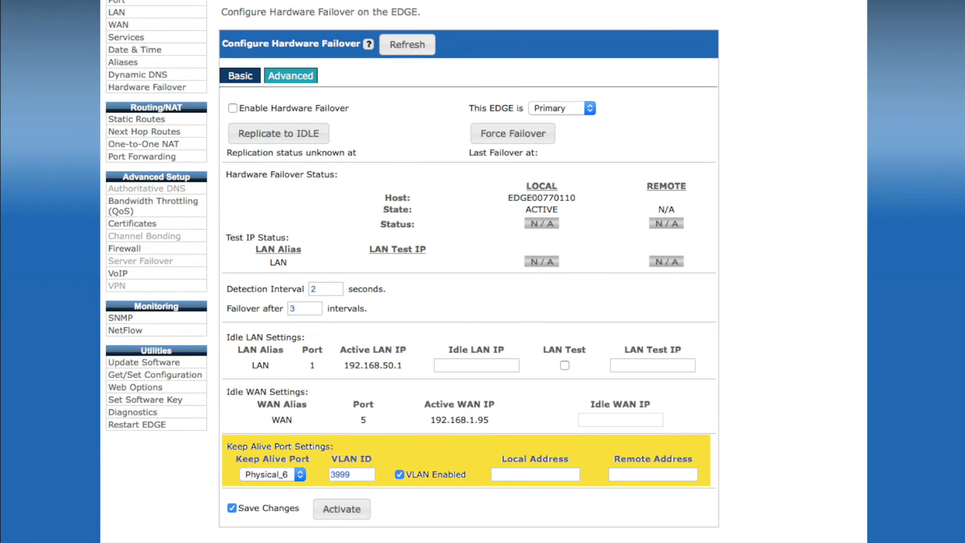
Step: Review the Keep Alive Port Settings, then show idle services and the six active MAC addresses
scroll("down", 3)
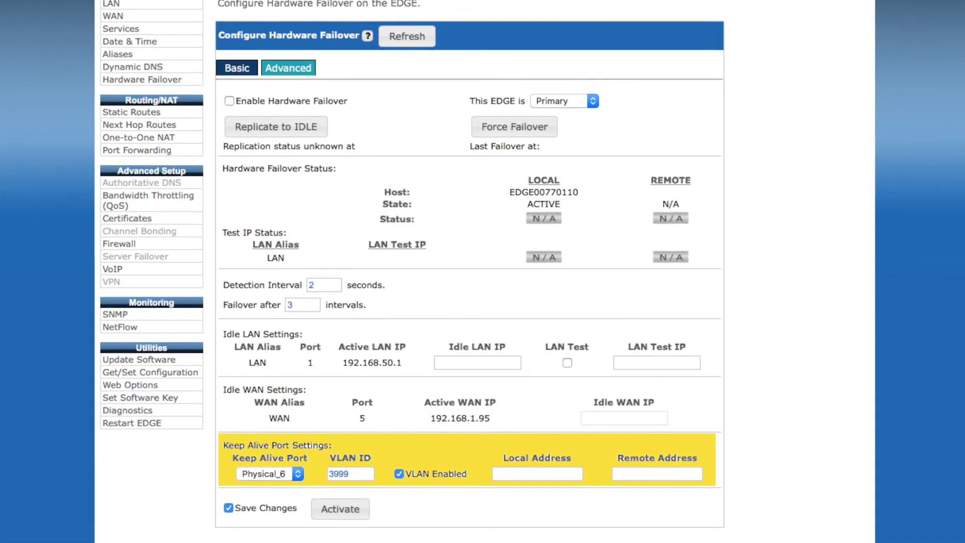
scroll("down", 3)
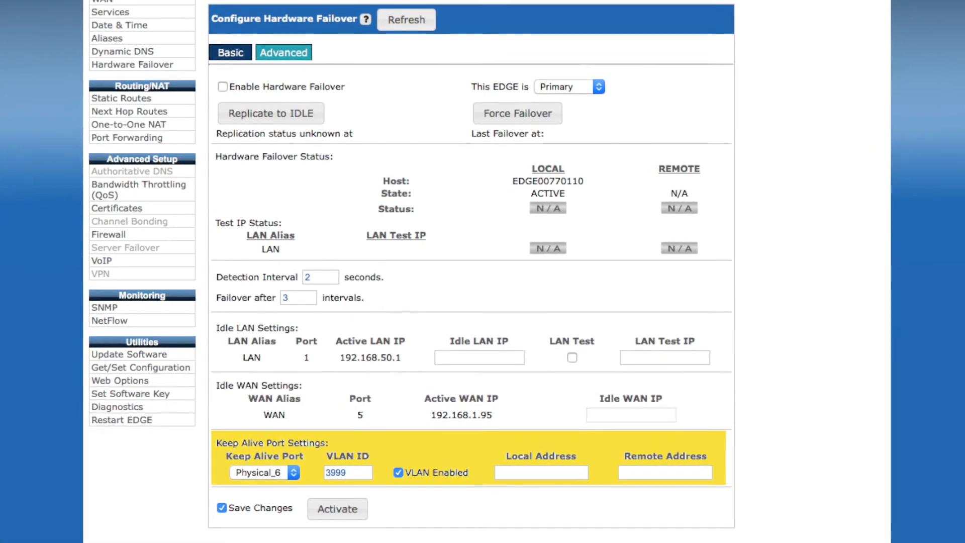
scroll("down", 3)
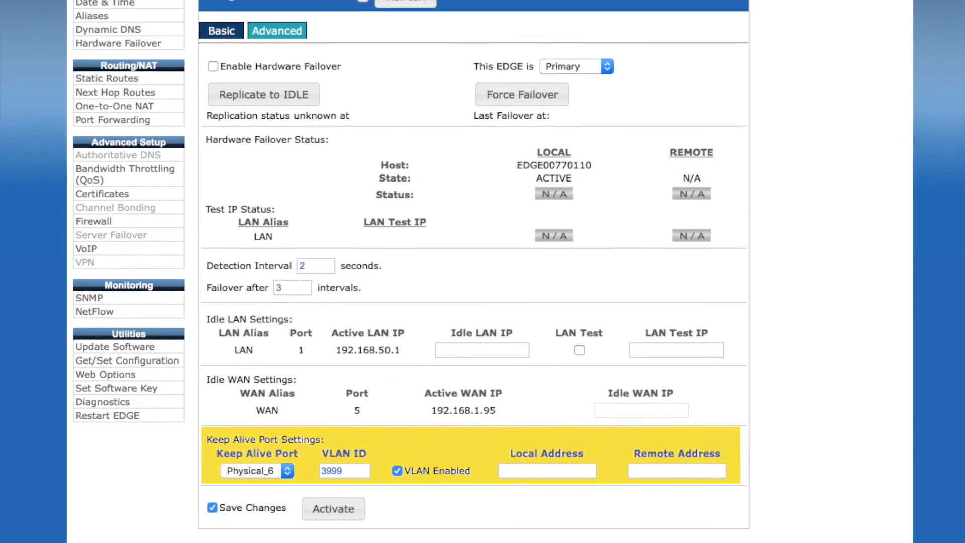
scroll("down", 3)
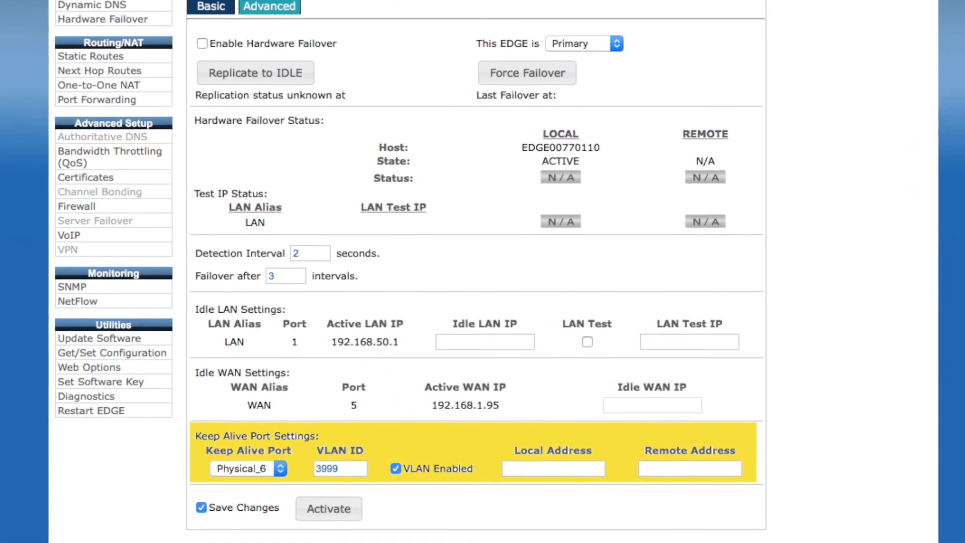
scroll("down", 3)
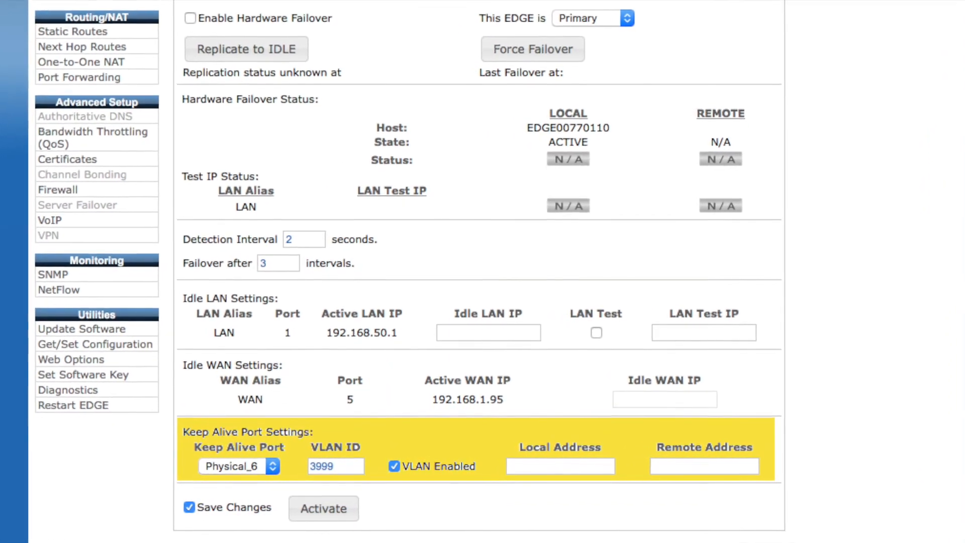
scroll("down", 3)
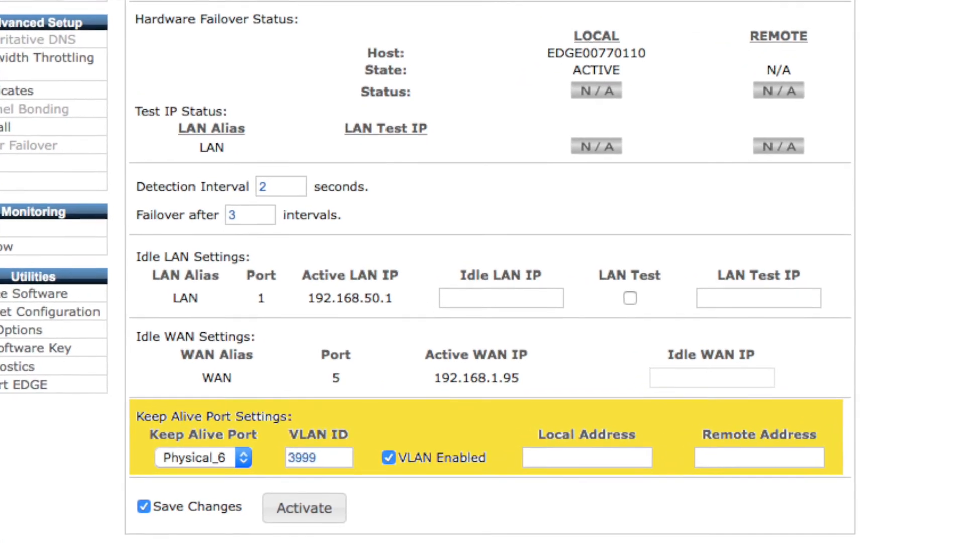
scroll("down", 3)
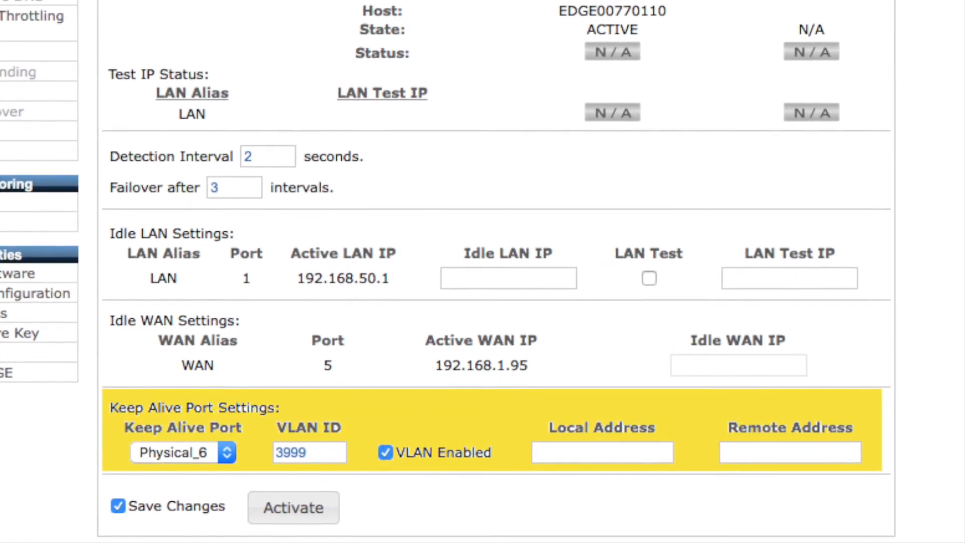
left_click(233, 170)
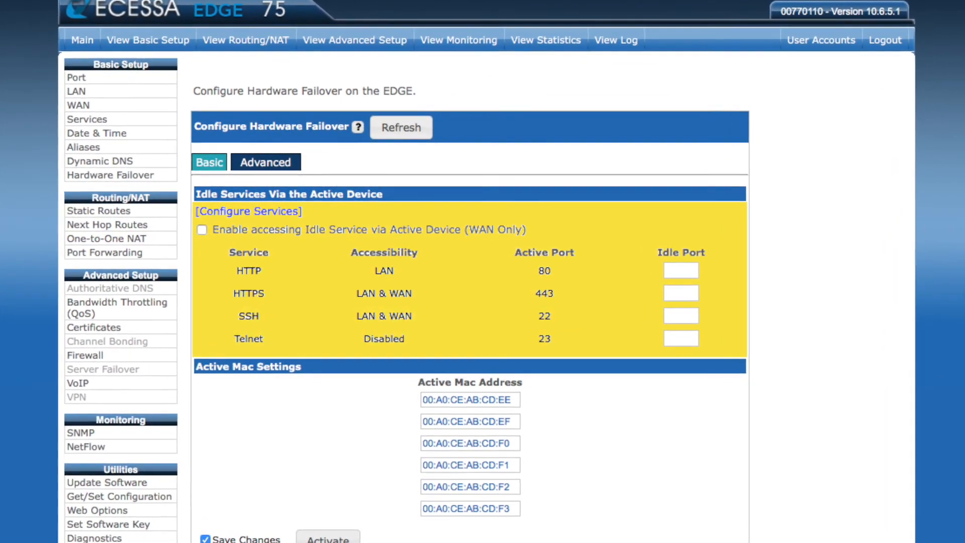
scroll("down", 3)
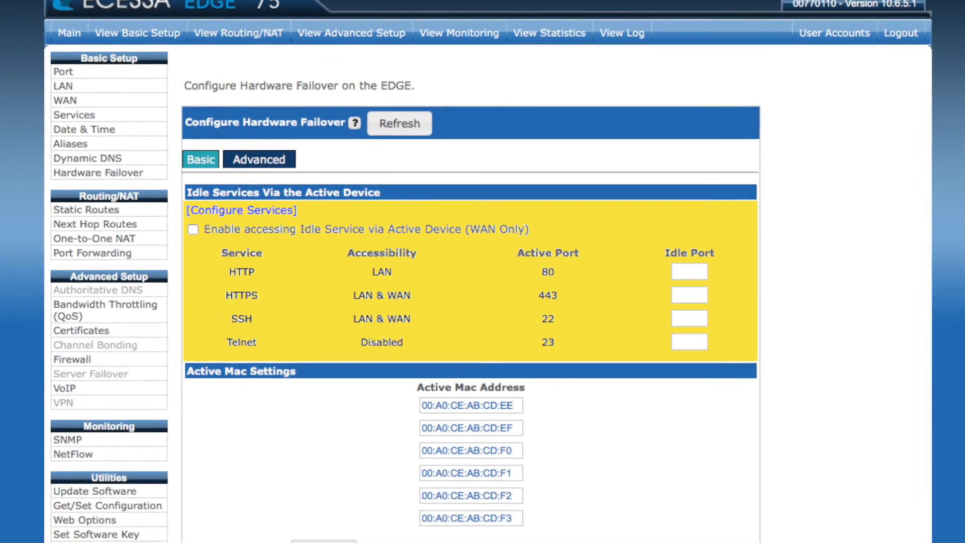
scroll("down", 3)
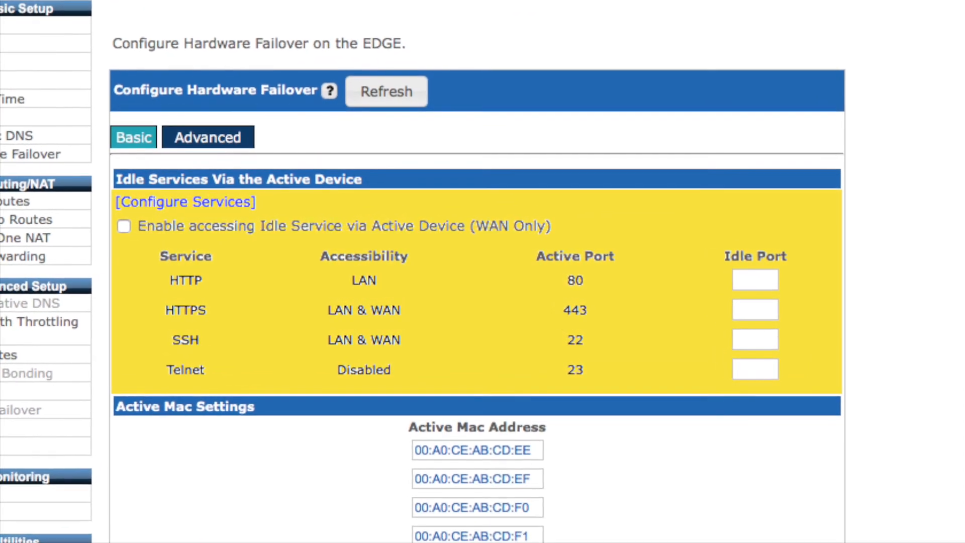
scroll("down", 3)
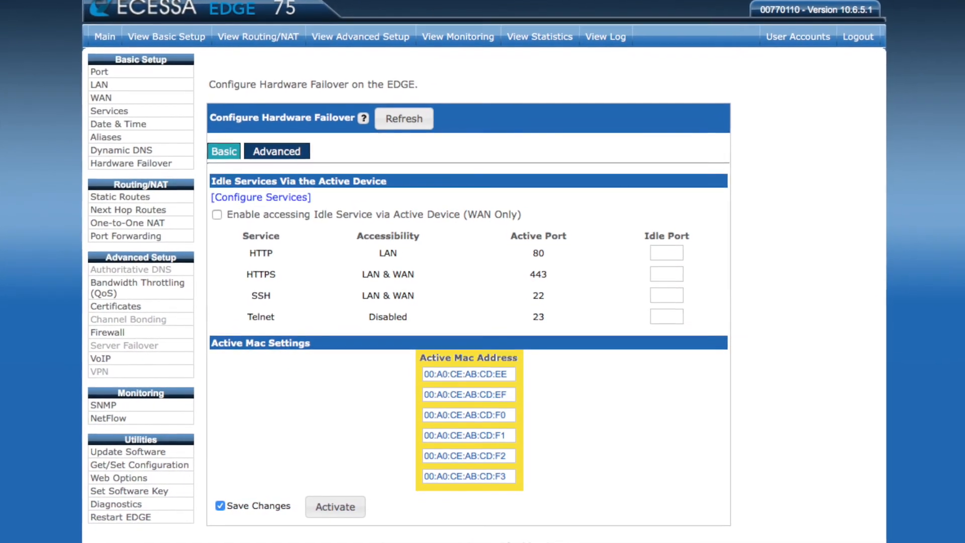
scroll("down", 3)
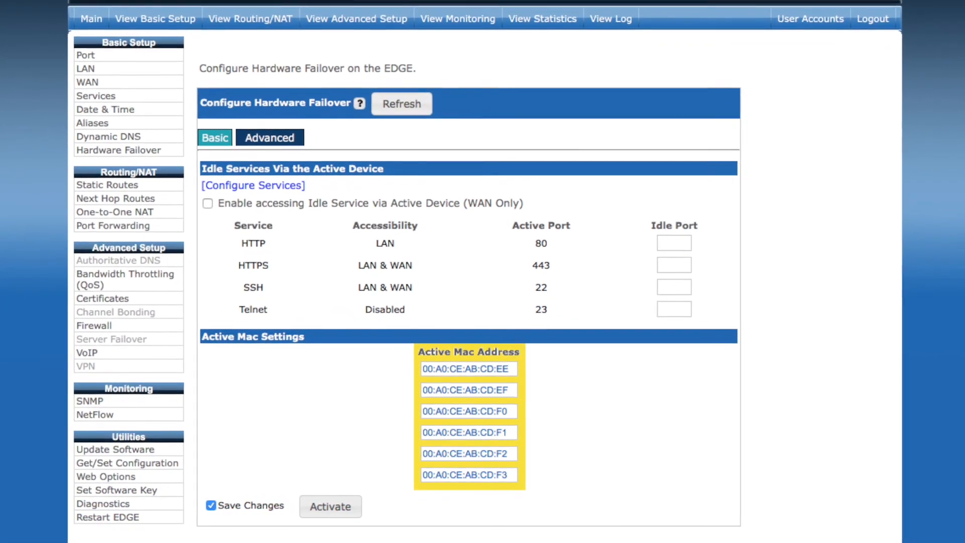
scroll("down", 3)
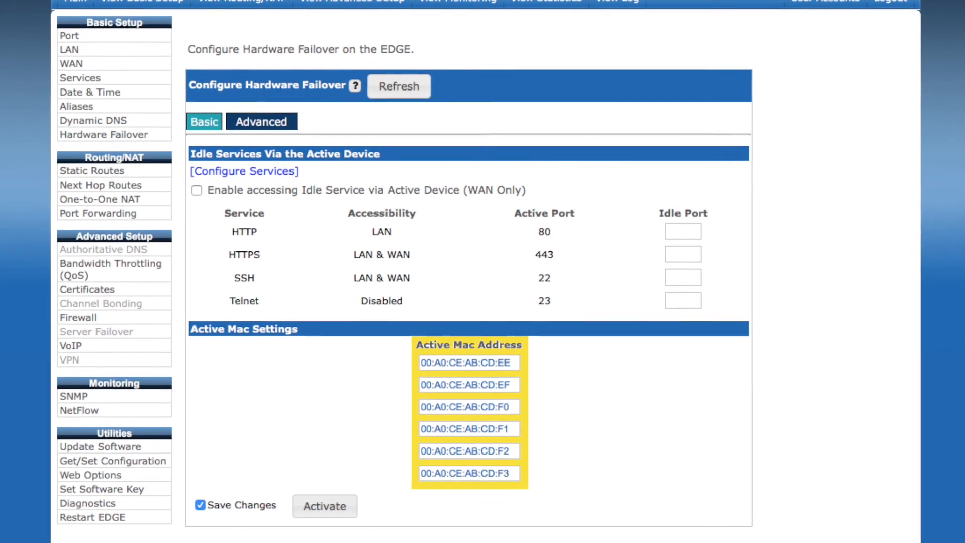
scroll("down", 3)
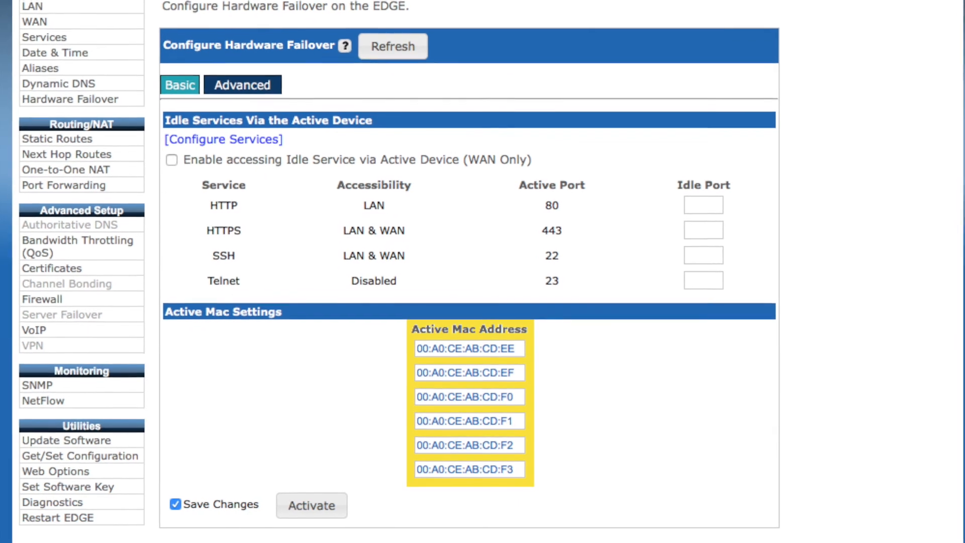
scroll("down", 3)
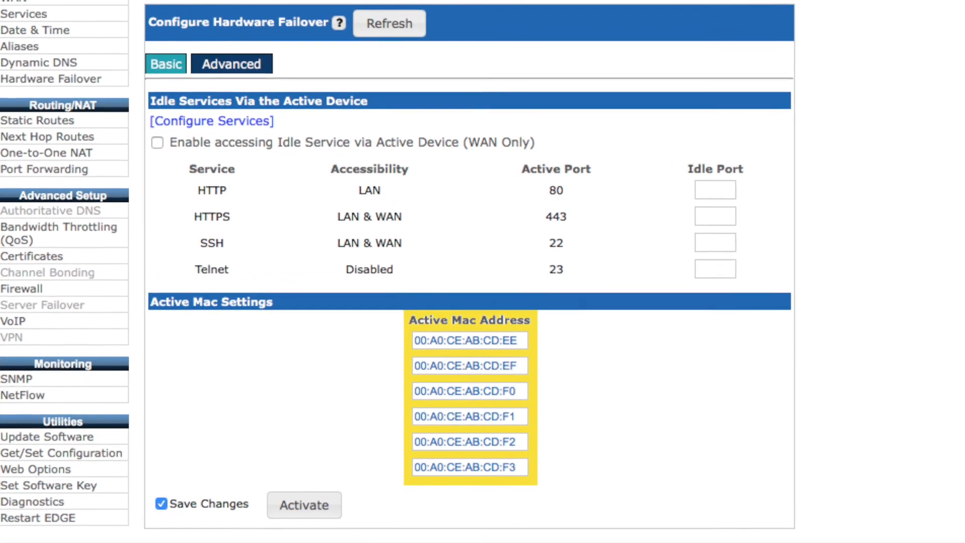
scroll("down", 3)
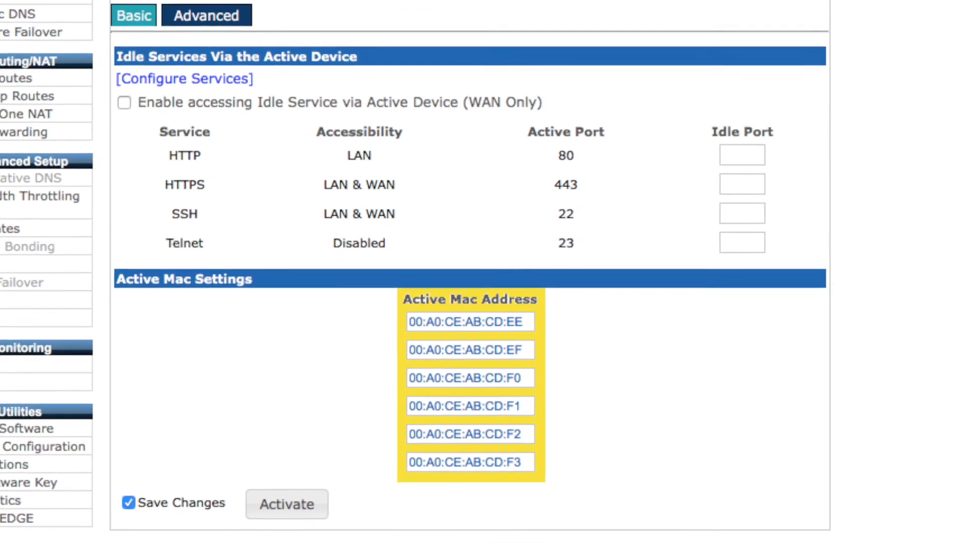
scroll("down", 3)
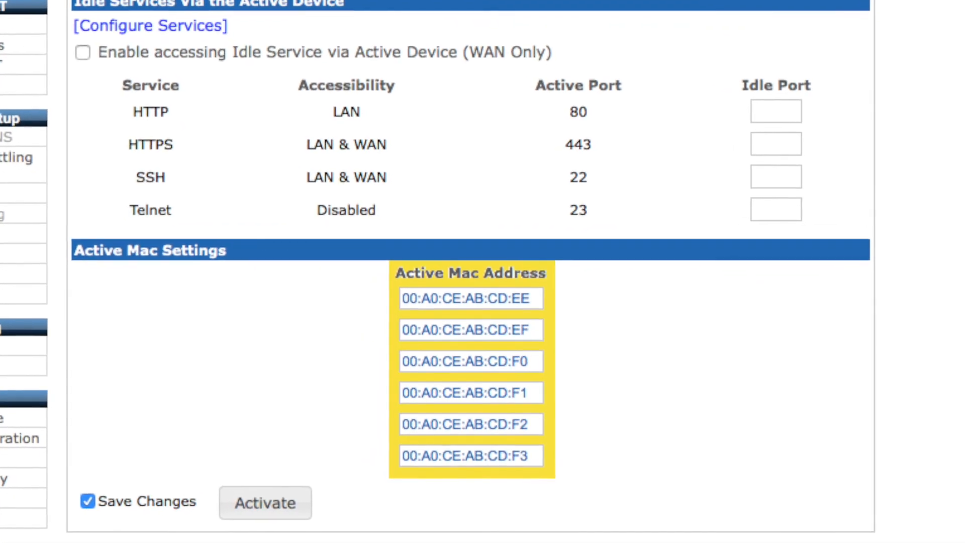
scroll("down", 3)
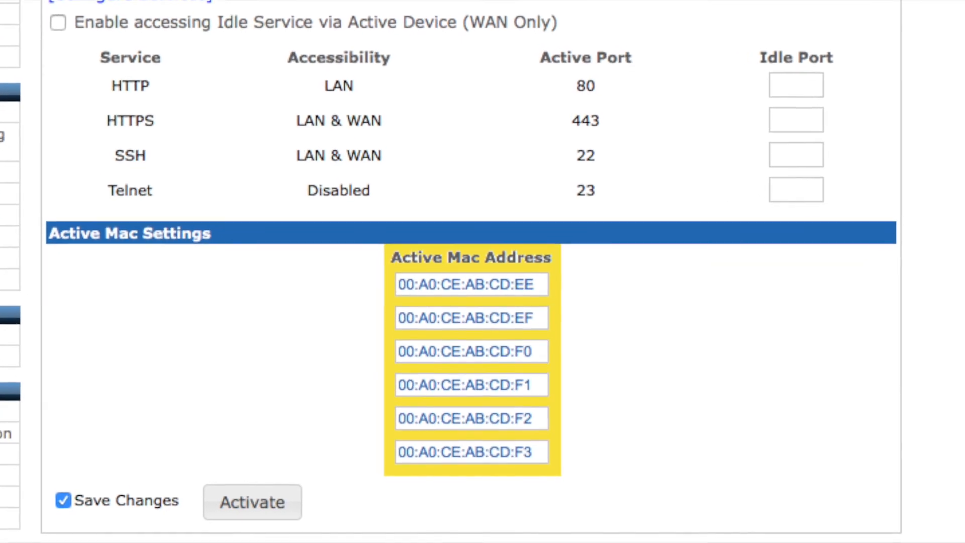